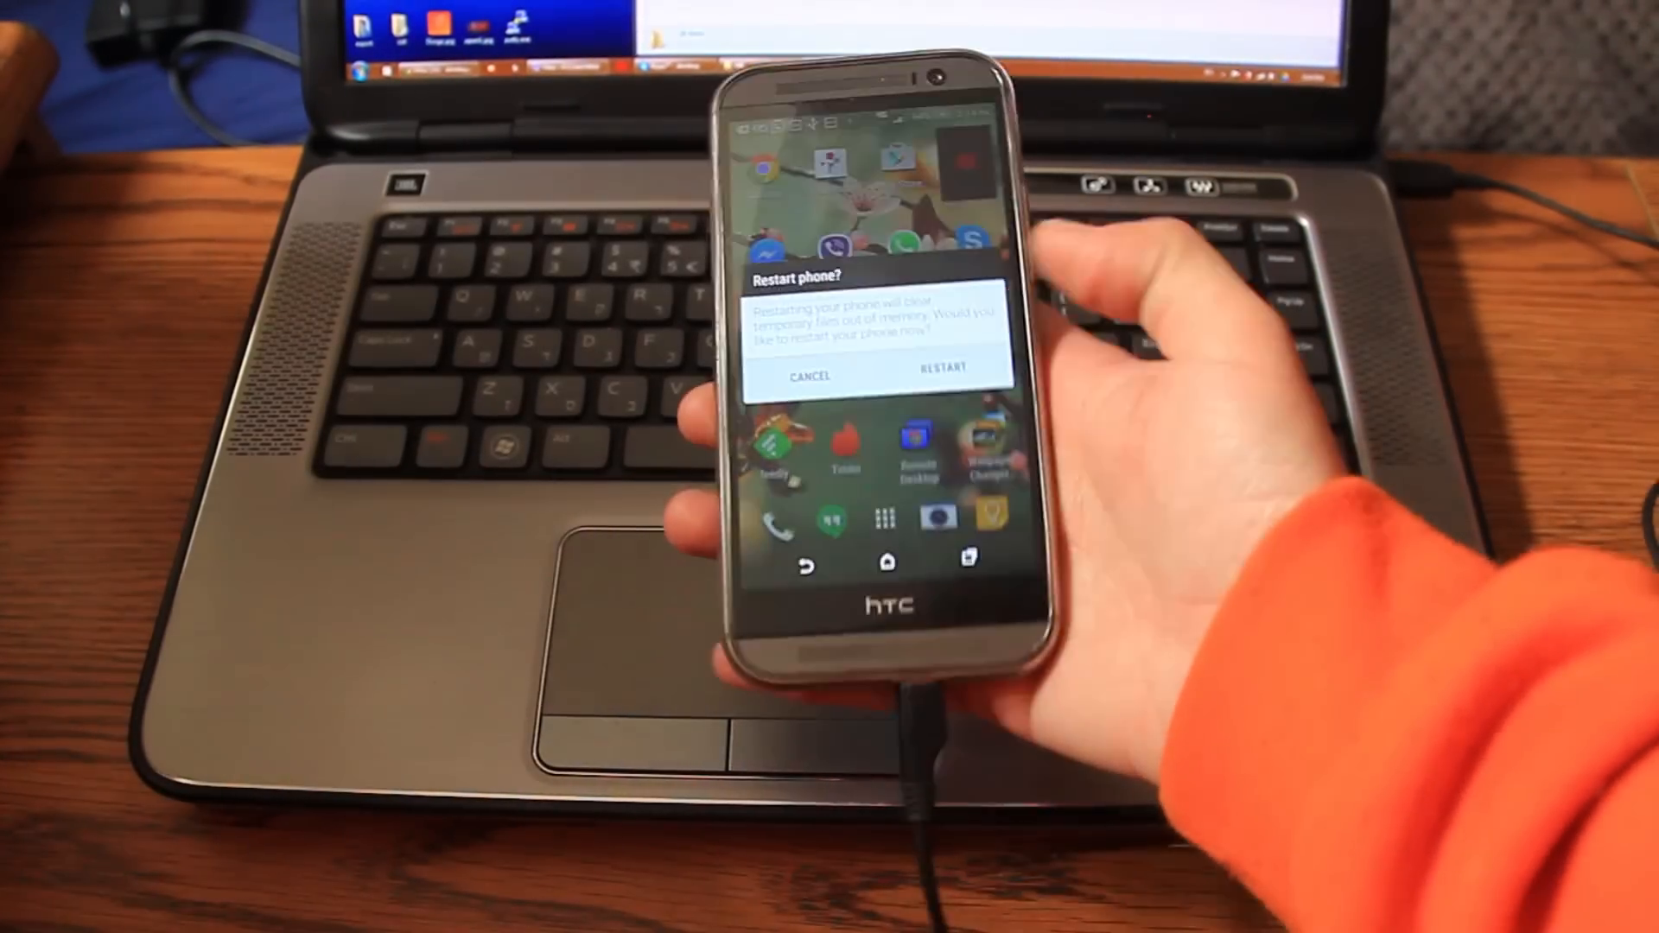
# - Confirm the Restart phone? dialog so the phone reboots toward the bootloader
pyautogui.click(941, 368)
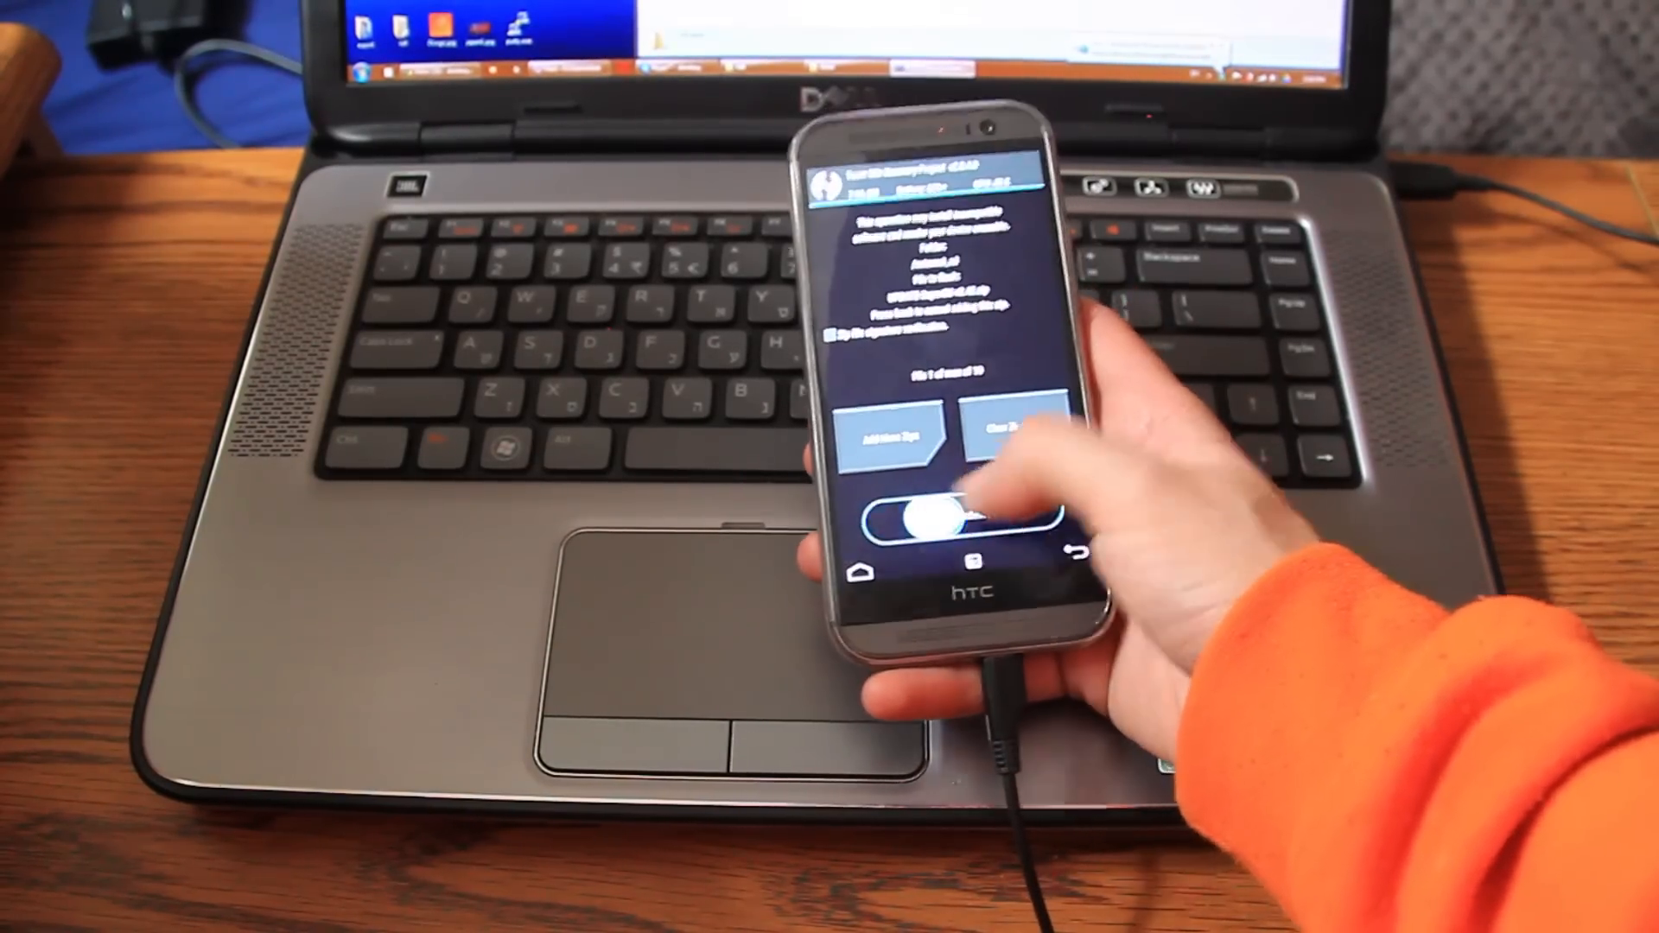
# - Swipe to flash the SuperSU zip, then select and flash the SD fix zip
pyautogui.moveTo(921, 517); pyautogui.dragTo(1058, 517)
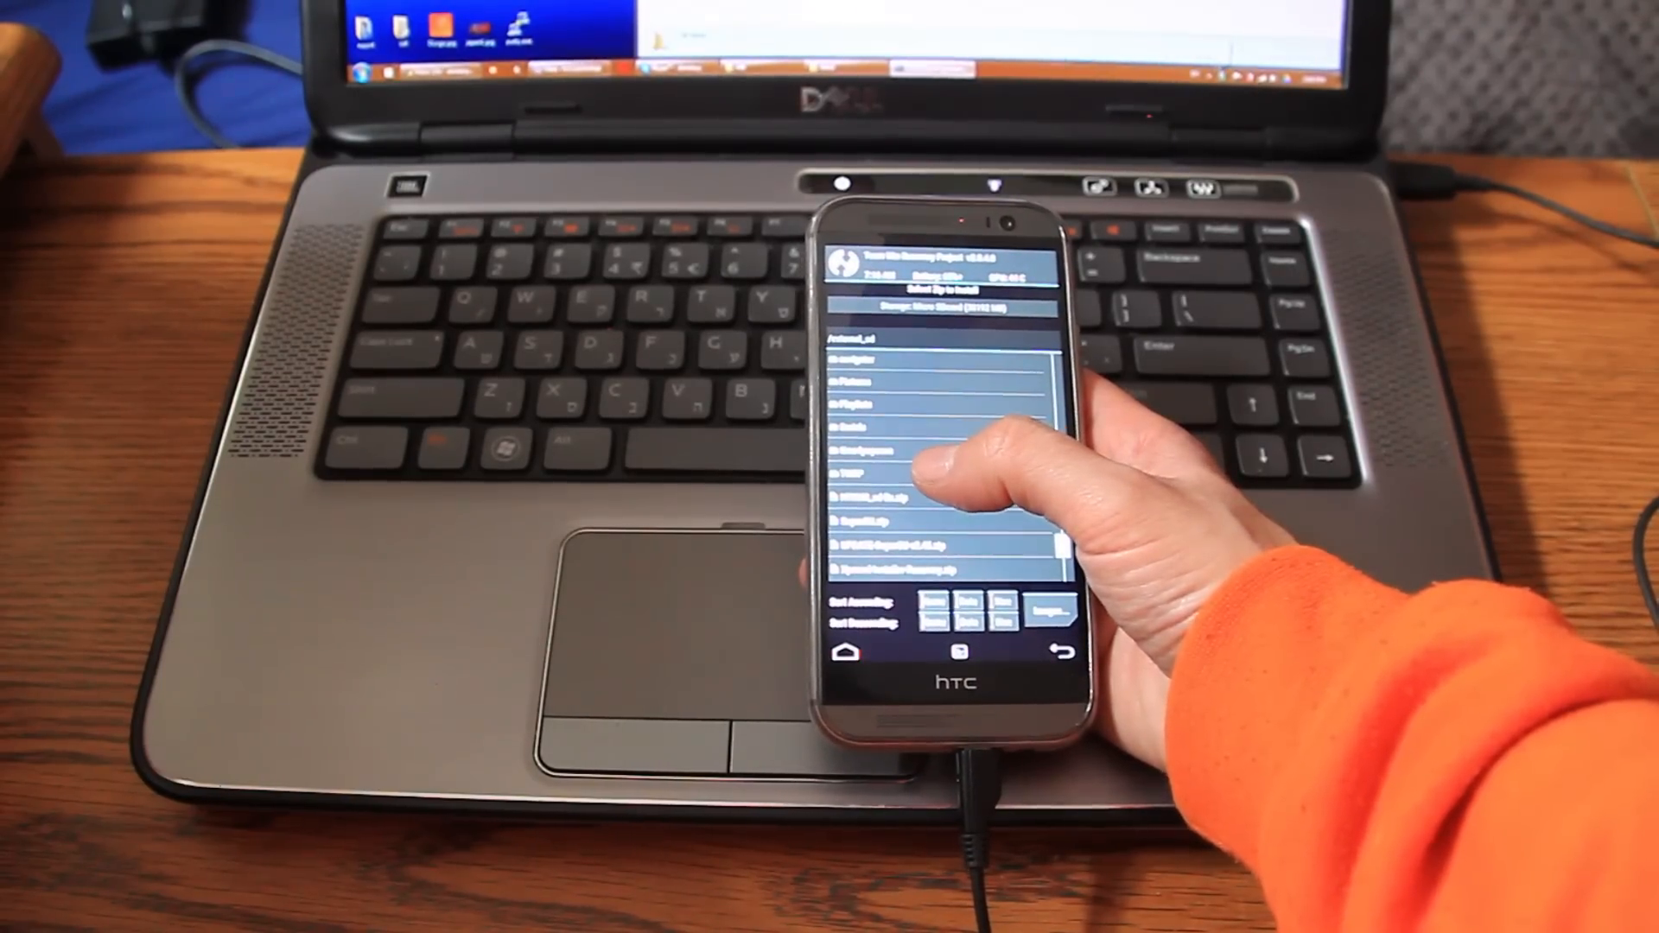
pyautogui.click(932, 465)
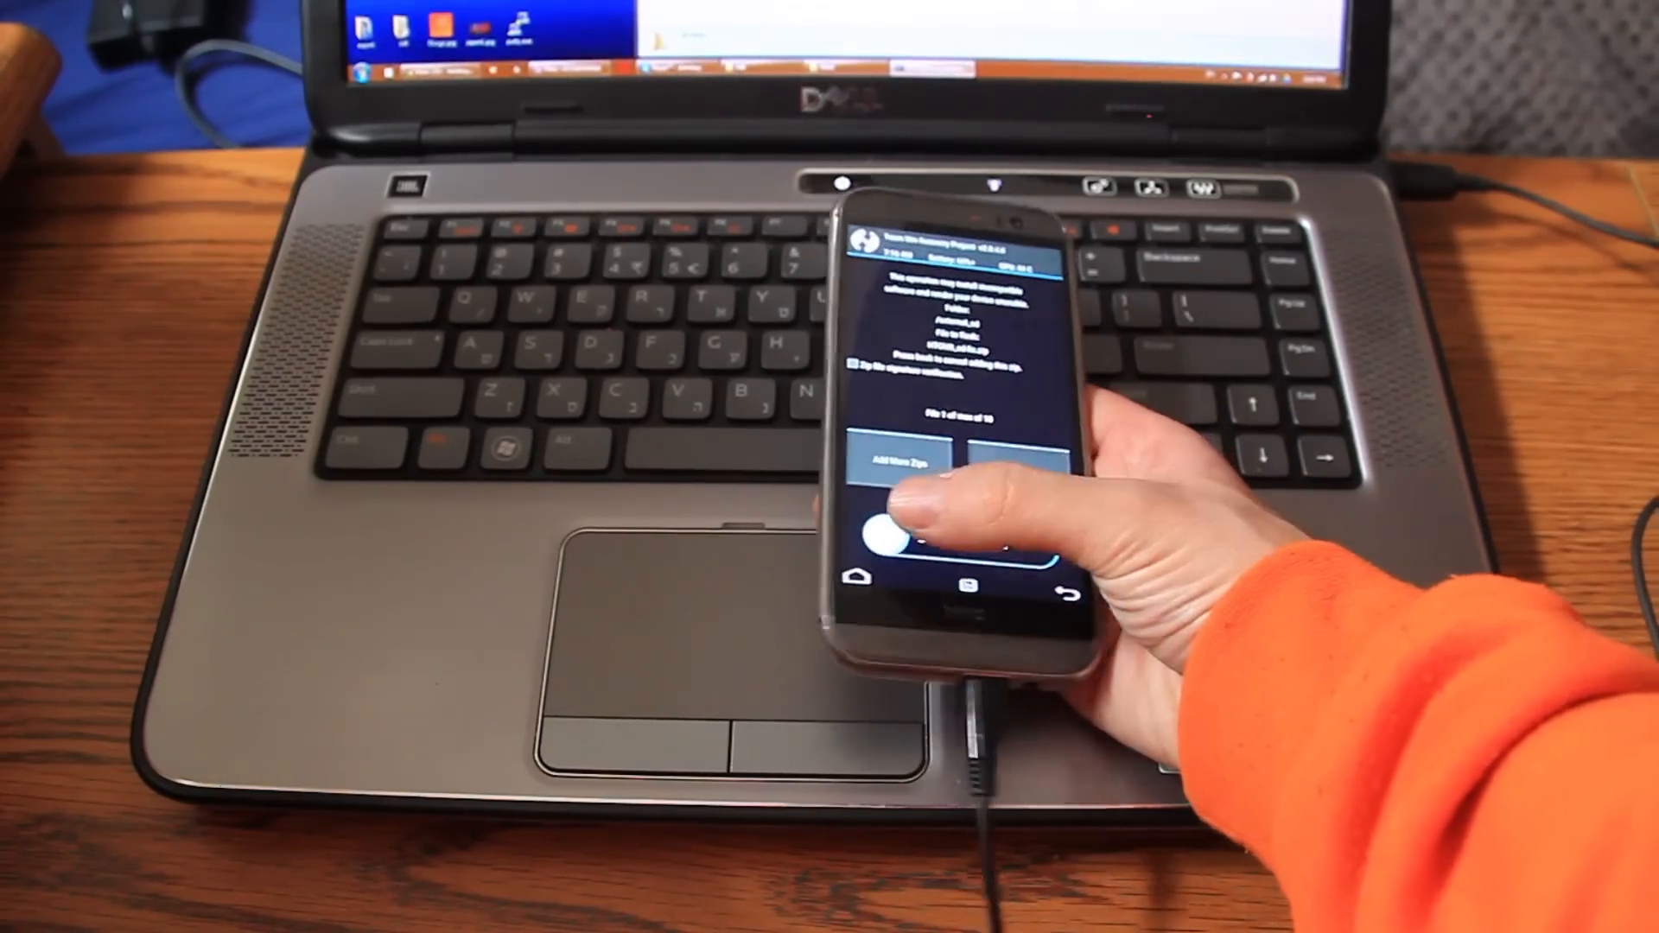
pyautogui.moveTo(893, 534); pyautogui.dragTo(1043, 534)
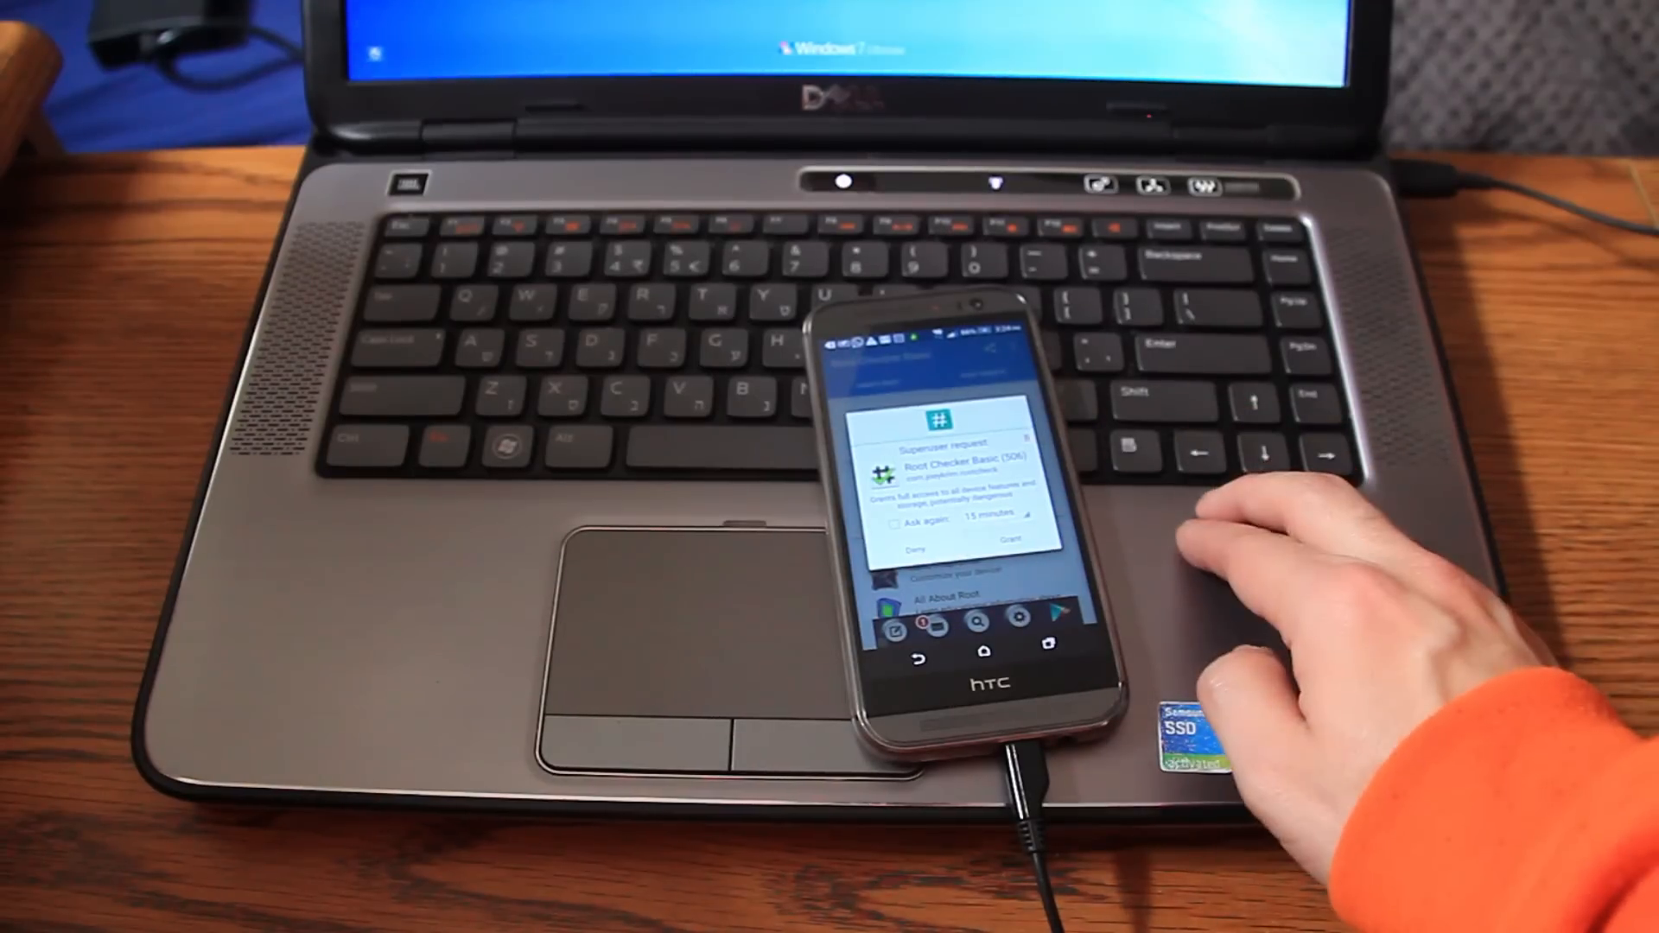
# - Grant Root Checker Basic the superuser access it requests
pyautogui.click(1013, 548)
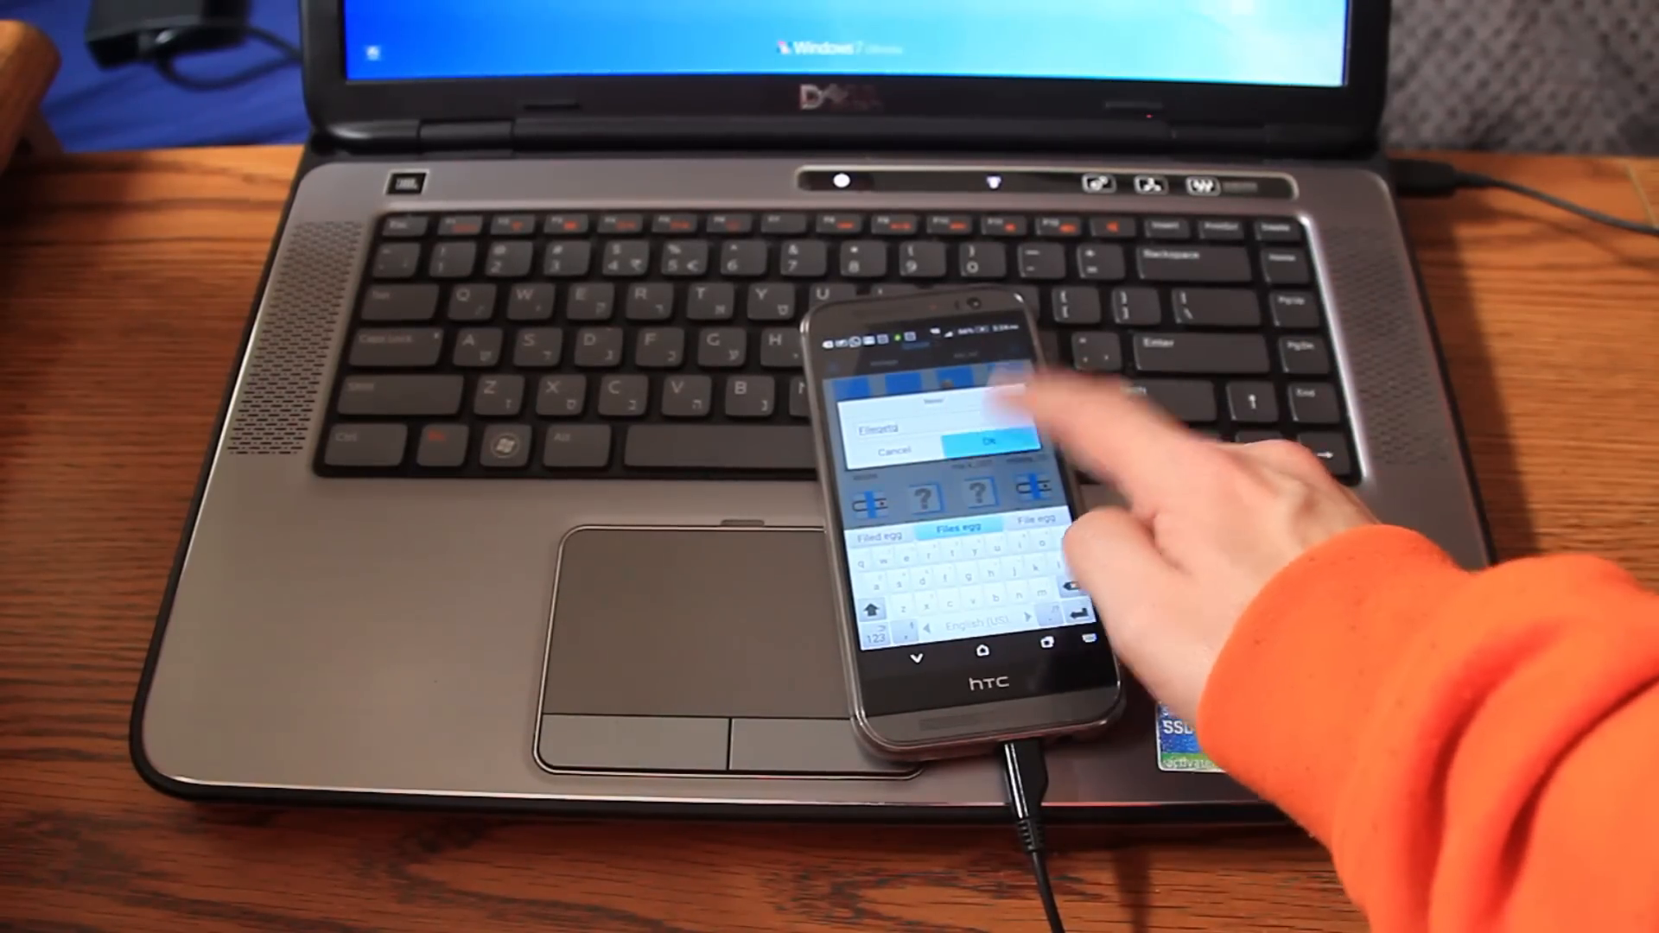
# - Confirm the naming prompt to create the new file on the external SD card
pyautogui.click(941, 439)
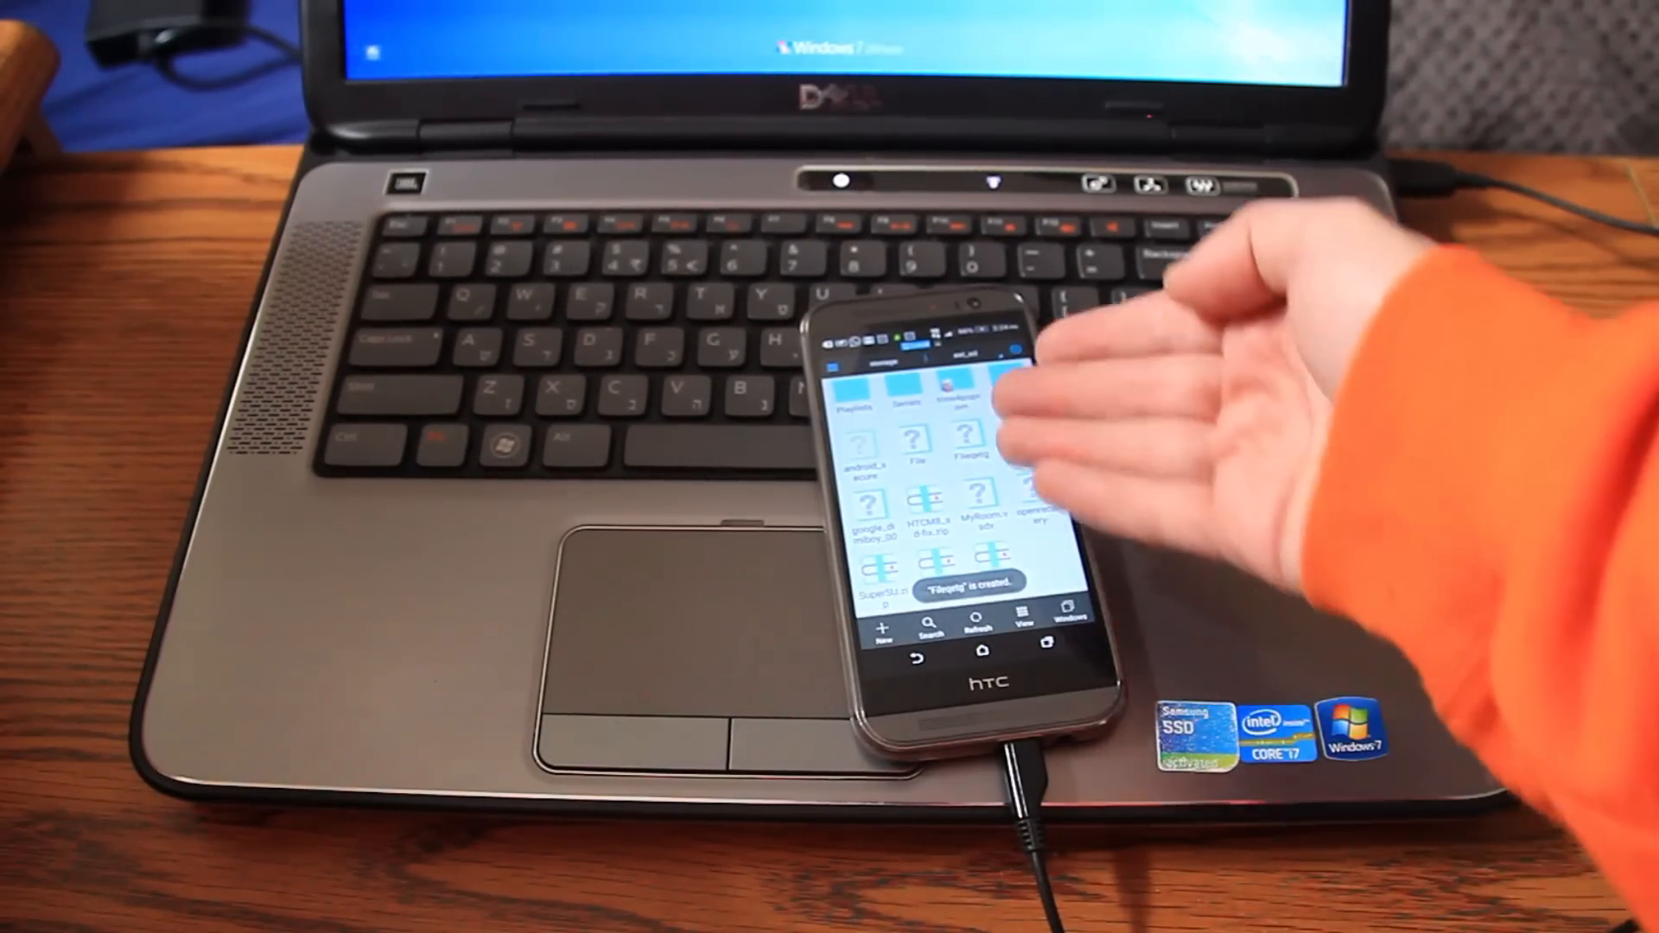